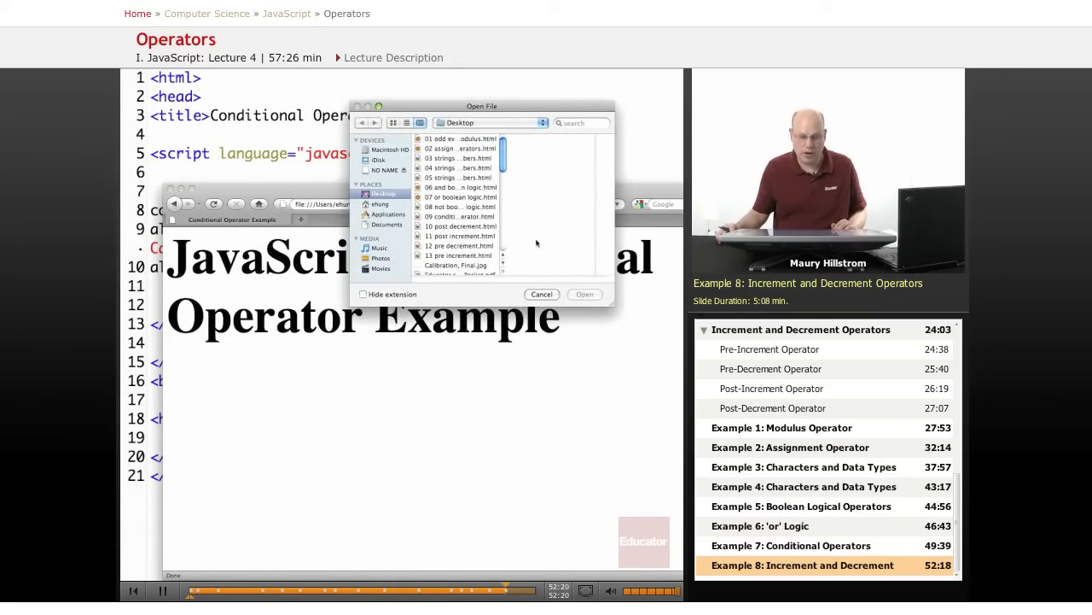
- Open 10 post decrement.html and dismiss its alerts, the last one showing 4
left_click(458, 227)
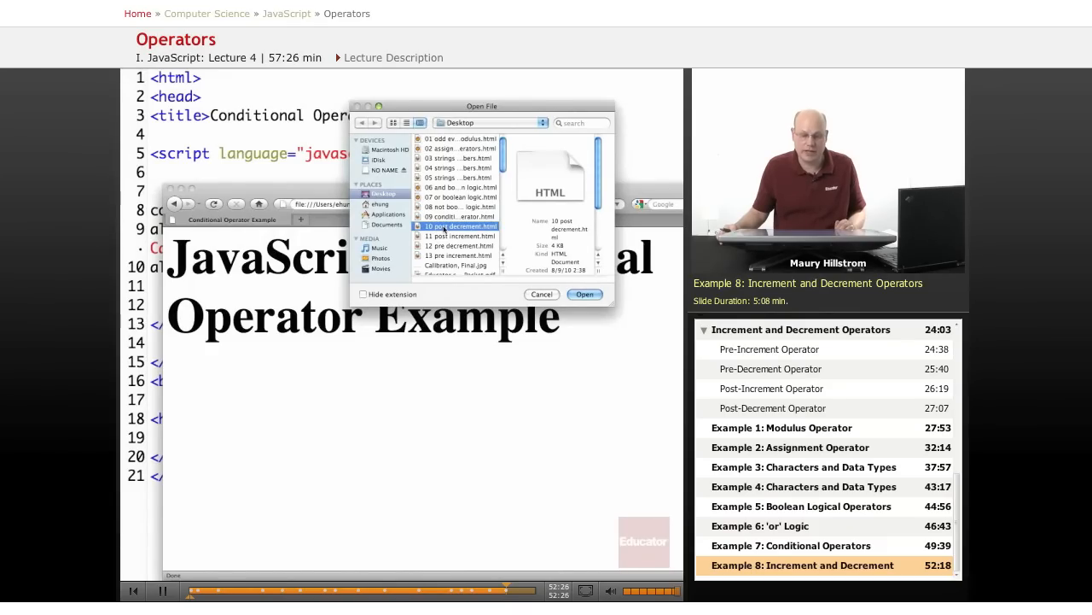
left_click(584, 293)
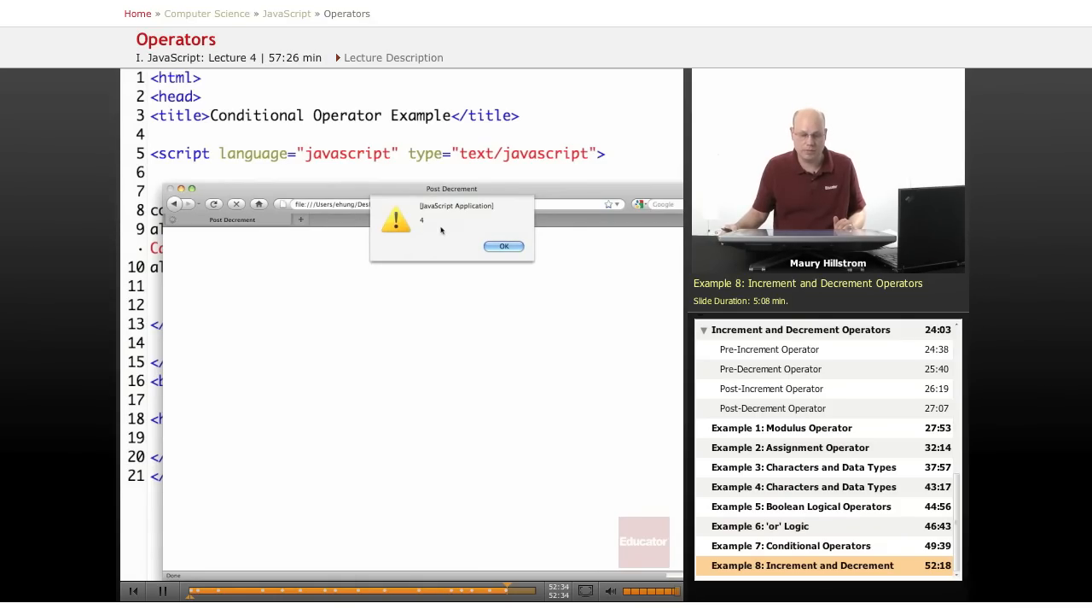
left_click(504, 246)
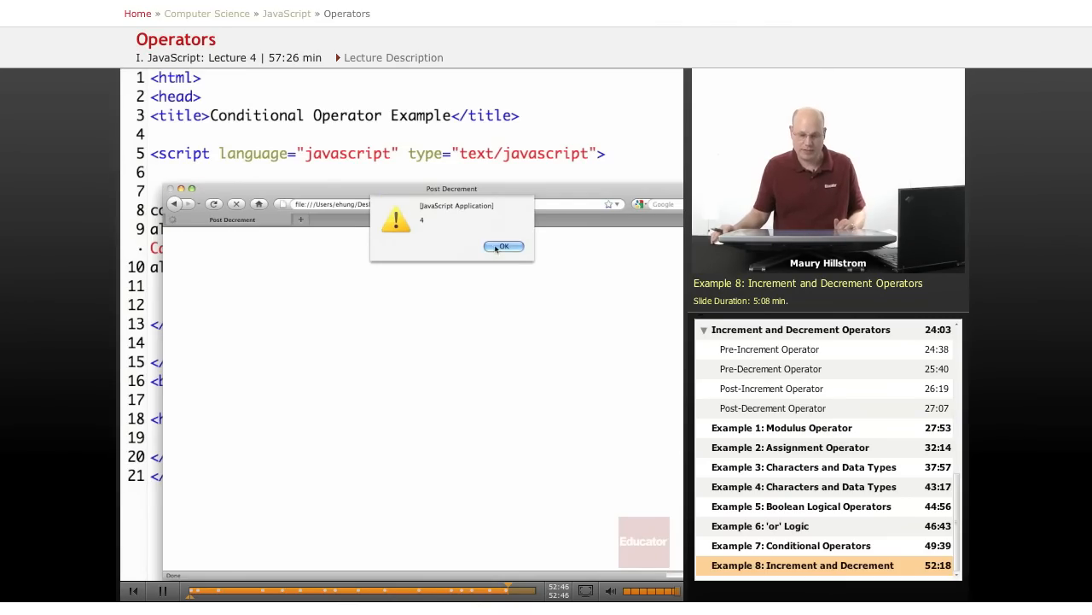
left_click(503, 246)
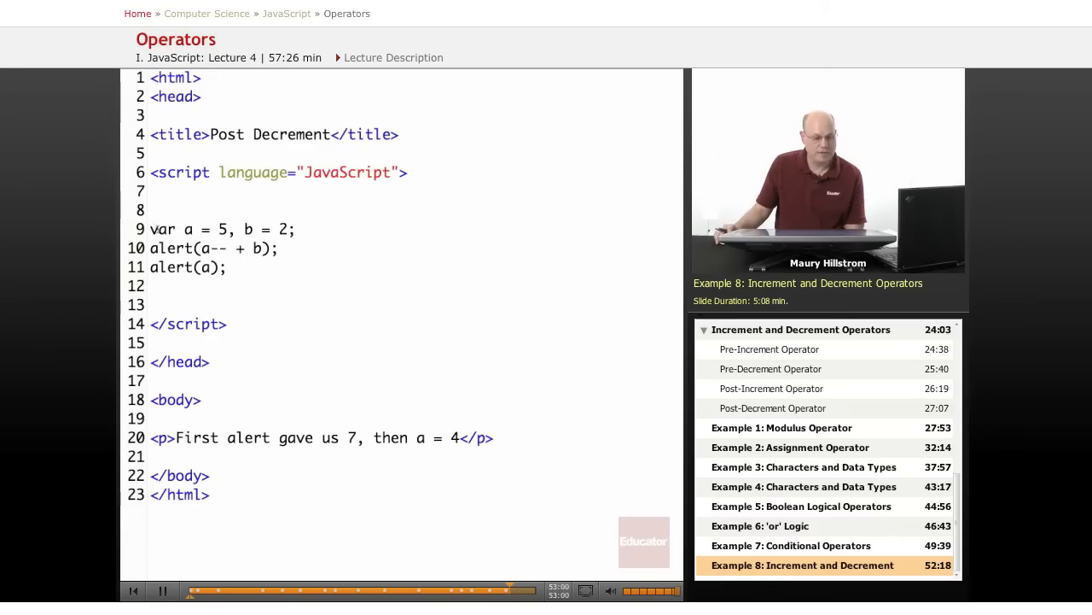
- Reload 10 post decrement.html and highlight the value 7 in the page text
double_click(161, 229)
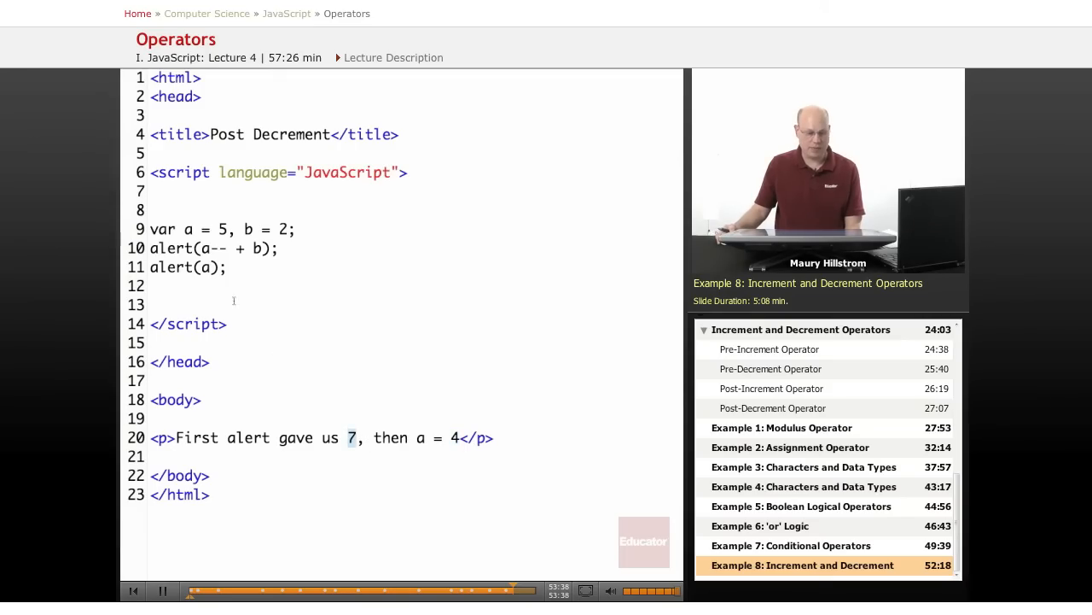
double_click(215, 247)
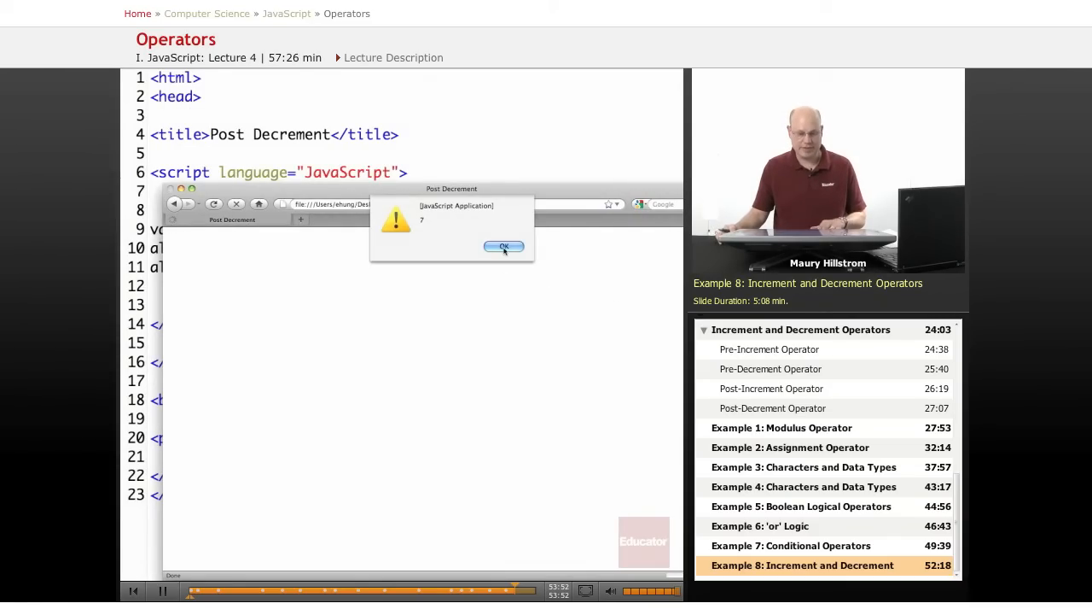
- Dismiss the 7 and 4 alerts, then open 11 post increment.html and dismiss its alerts
left_click(503, 246)
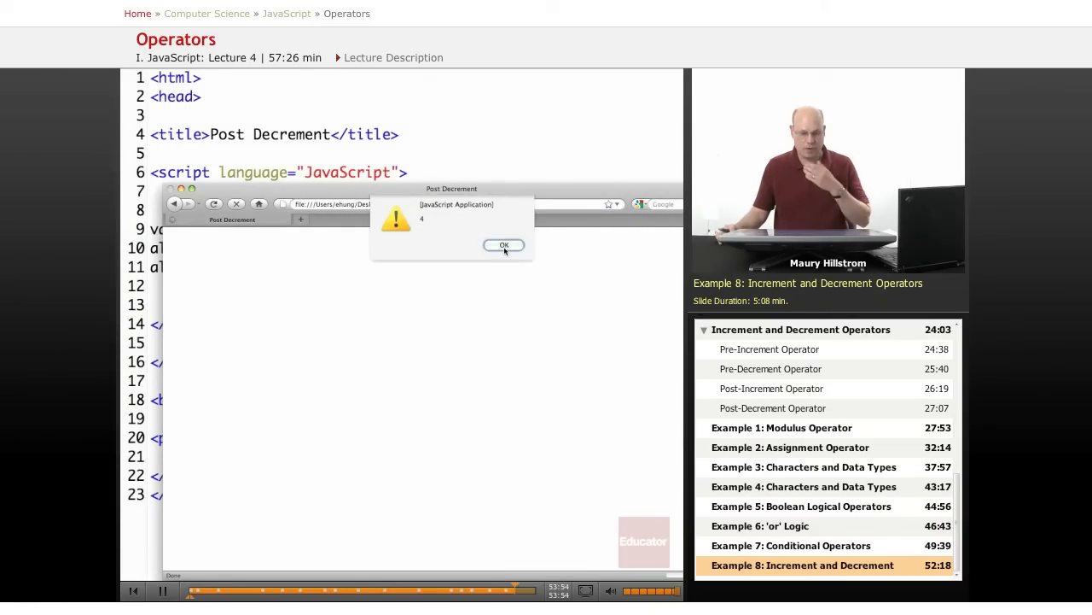
left_click(504, 245)
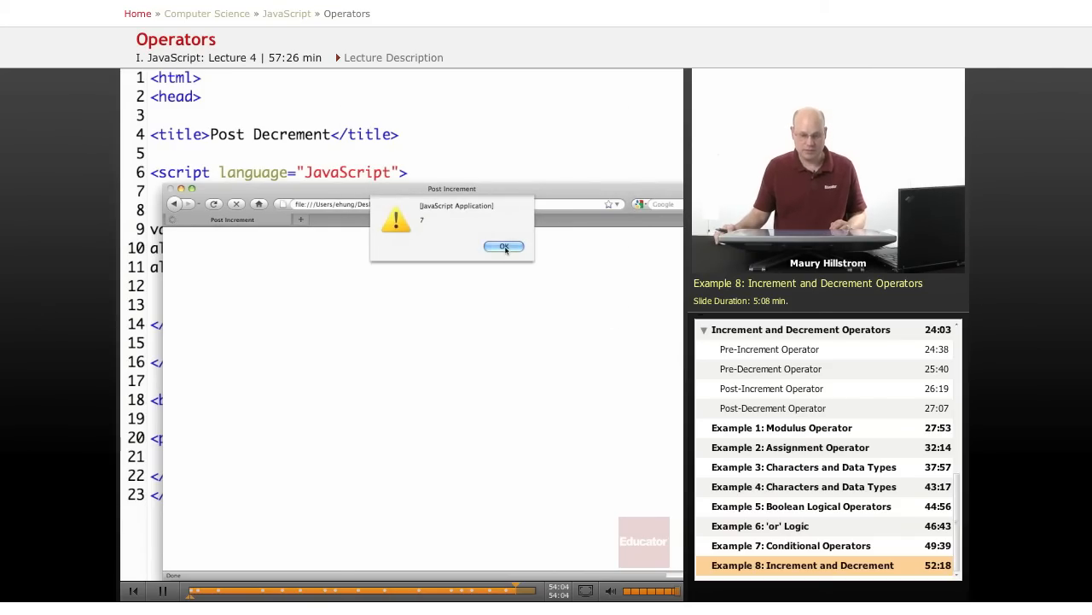
left_click(503, 246)
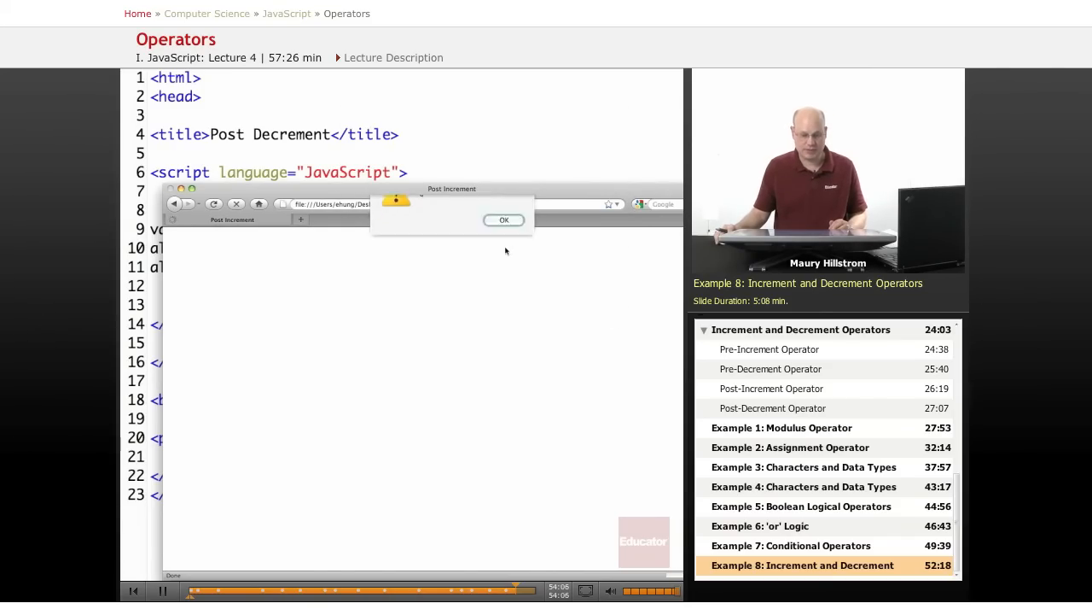
left_click(504, 220)
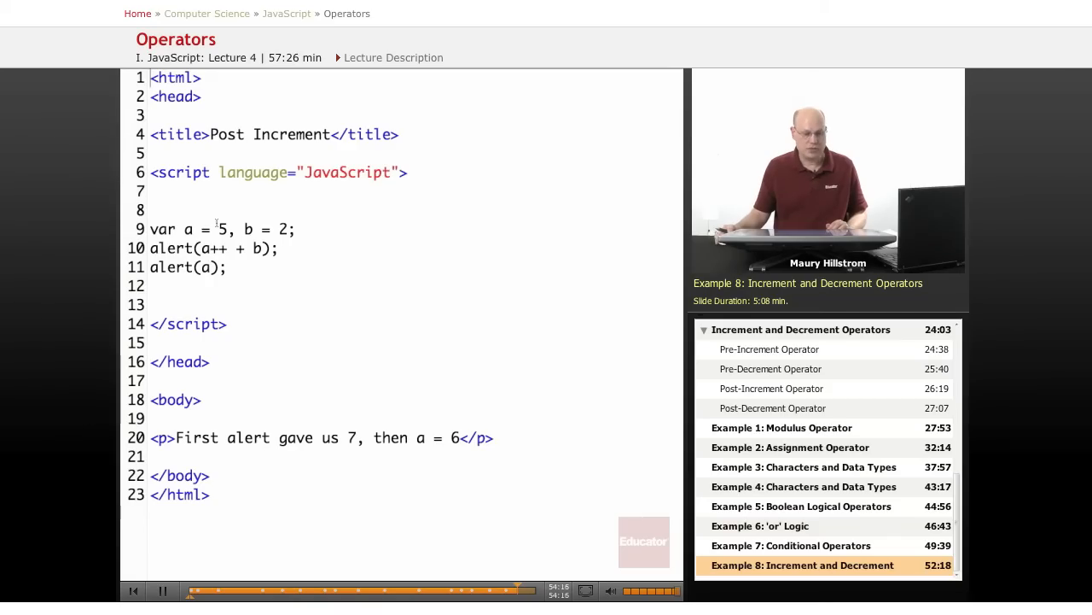
- Reload 11 post increment.html to bring up its first alert showing 7
double_click(164, 229)
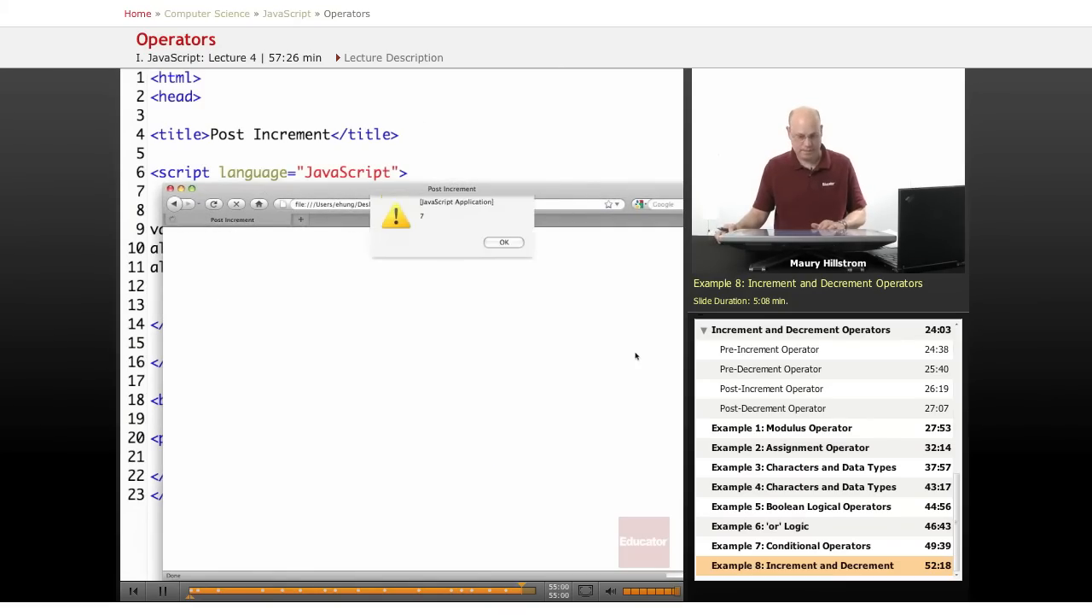
- Dismiss the 7 and 6 alerts, then load 12 pre decrement.html and dismiss its 6 alert
left_click(504, 242)
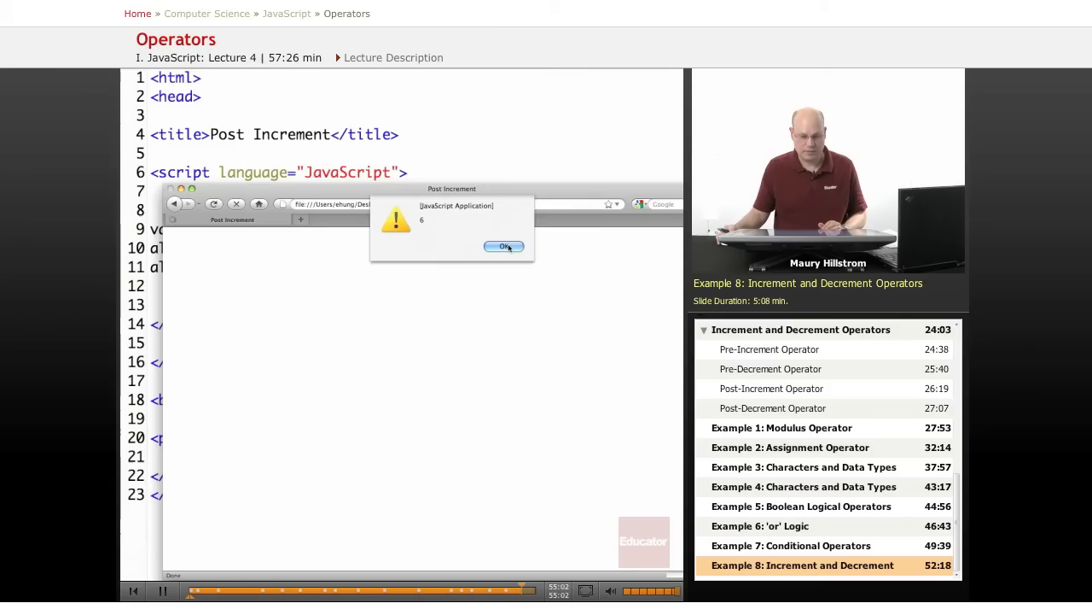
left_click(503, 246)
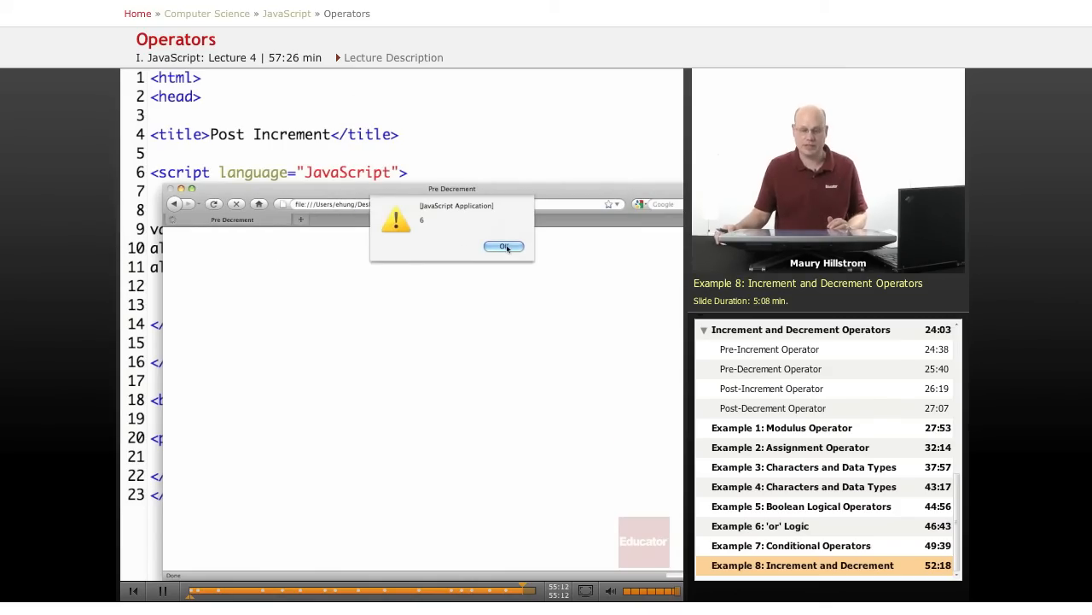
left_click(503, 247)
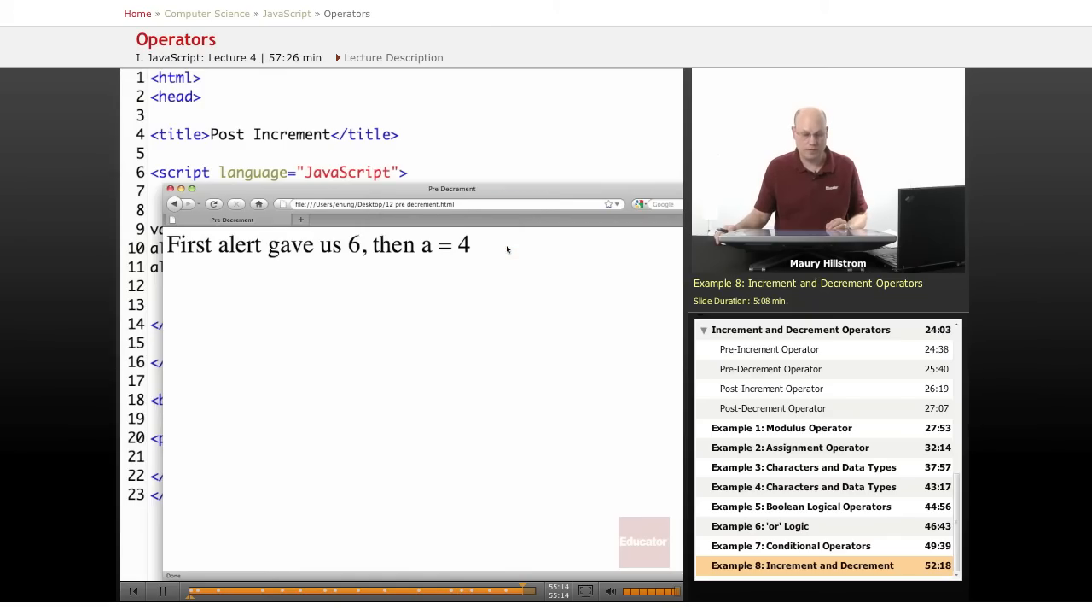
mouse_move(535, 286)
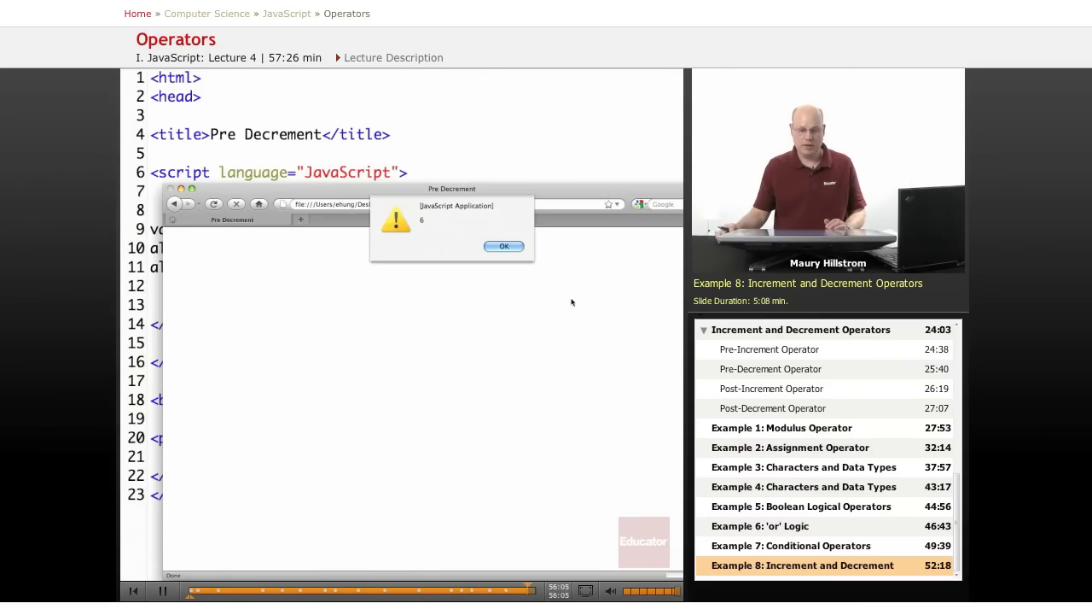
- Dismiss the pre decrement alert, open 13 pre increment.html, and dismiss its 6 alert
left_click(503, 246)
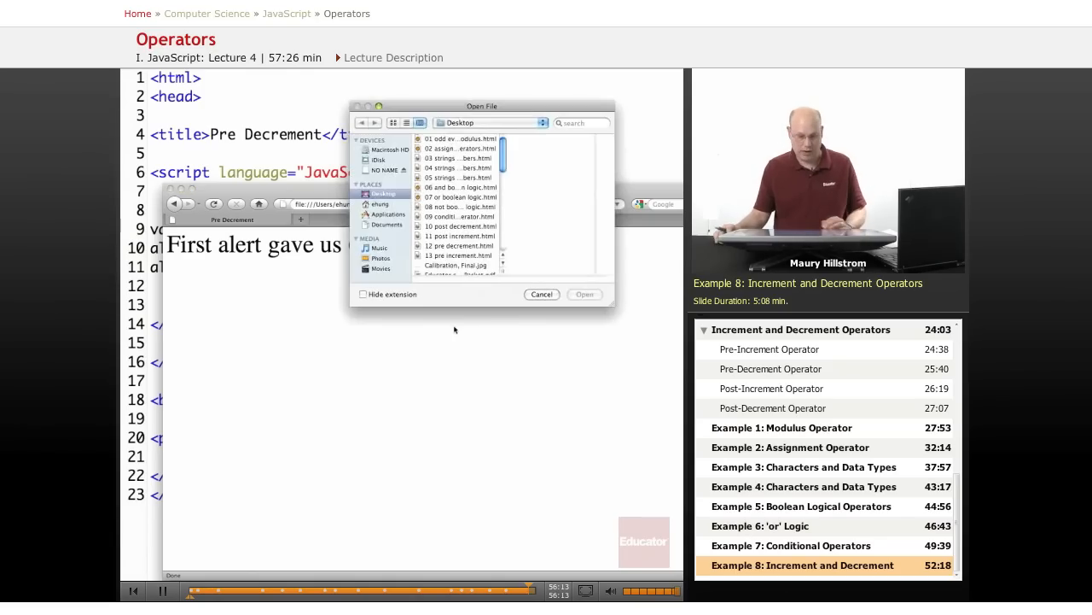
left_click(459, 255)
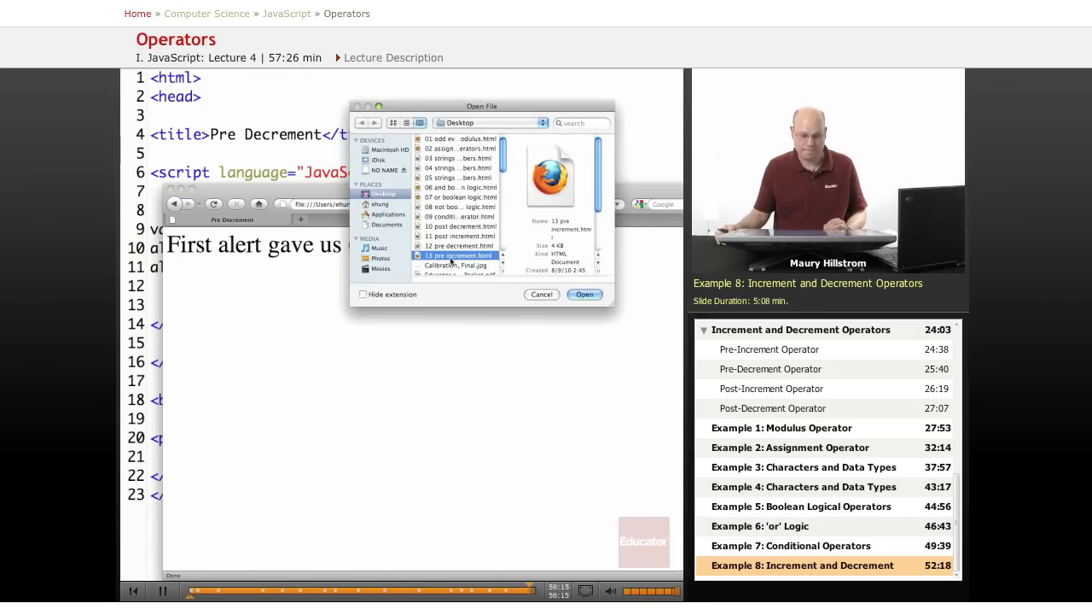
left_click(584, 294)
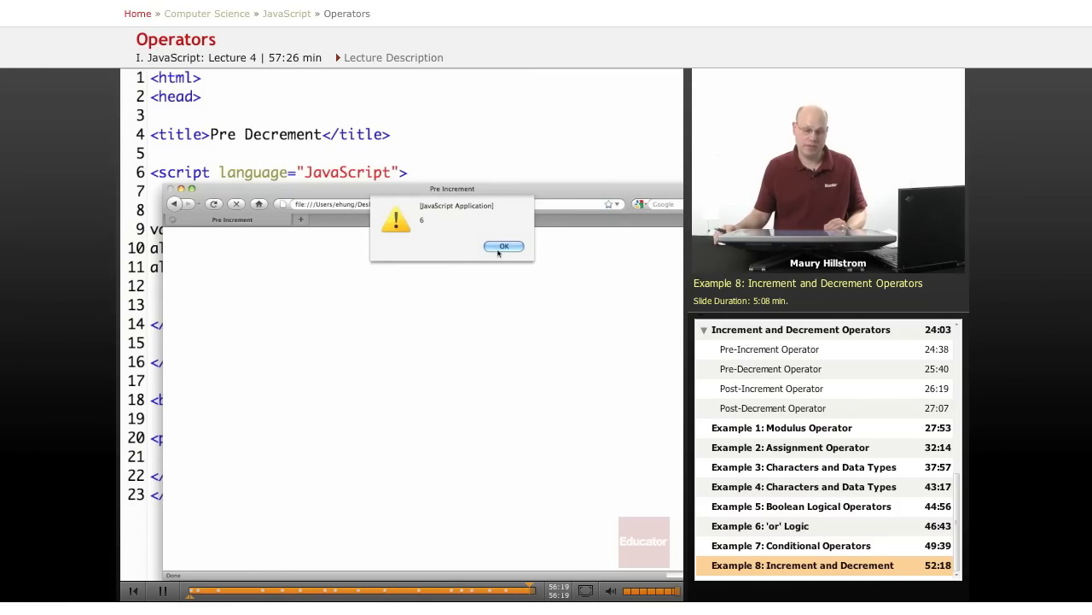
left_click(503, 246)
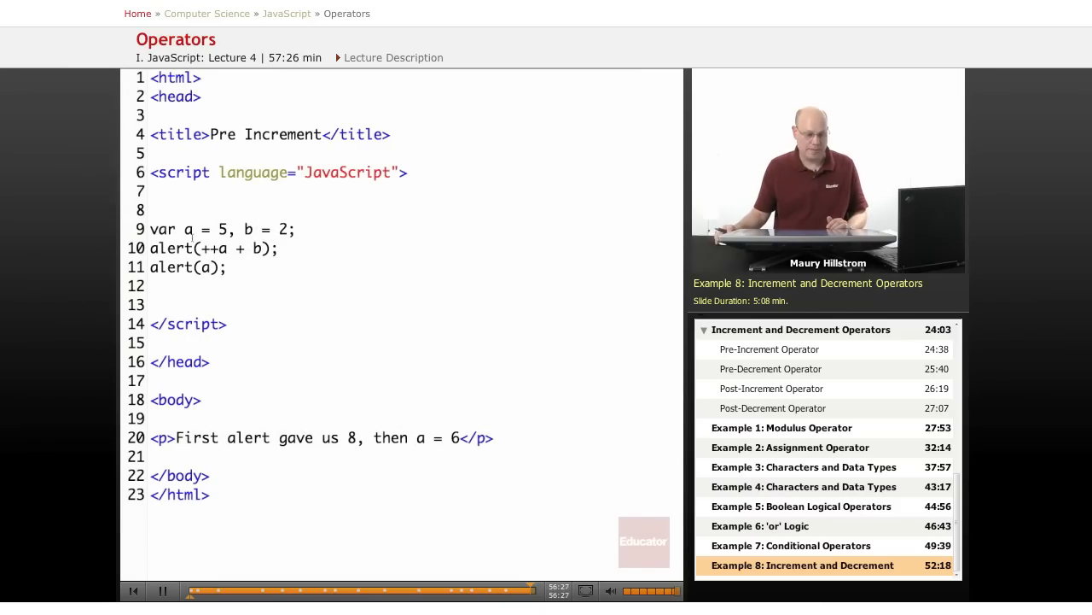
- Reload 13 pre increment.html so its first alert shows 8
left_click_drag(197, 248, 270, 247)
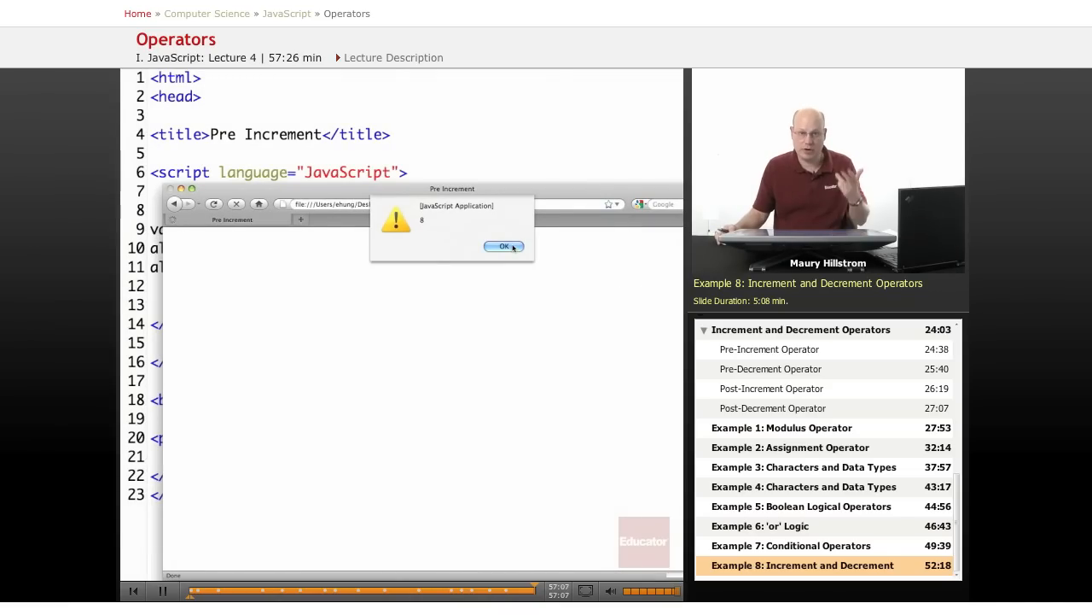
- Dismiss the 8 and 6 alerts to reveal 'First alert gave us 8, then a = 6'
left_click(504, 247)
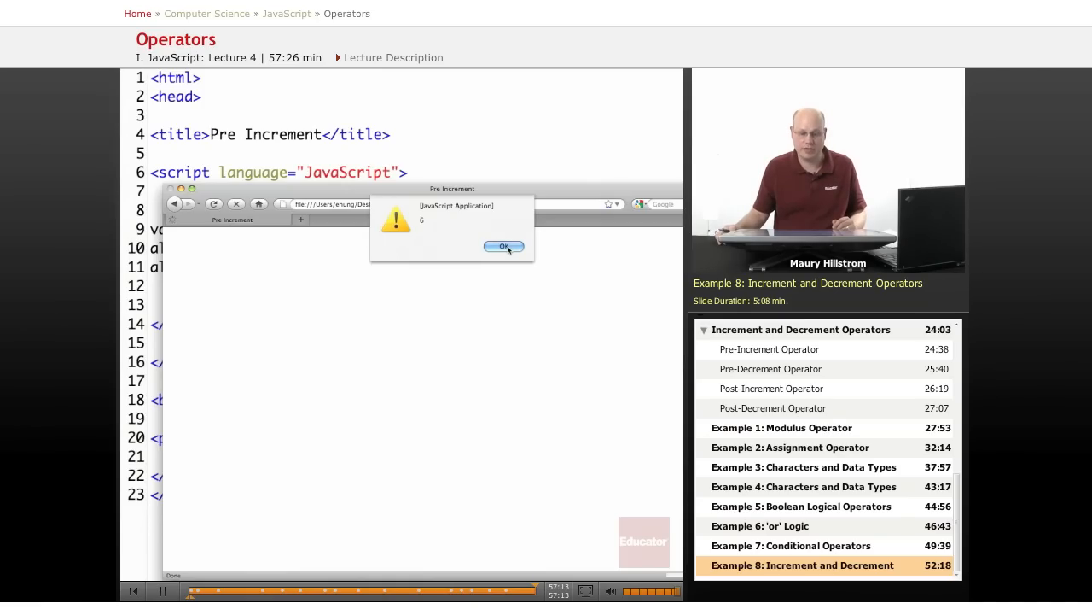
left_click(503, 246)
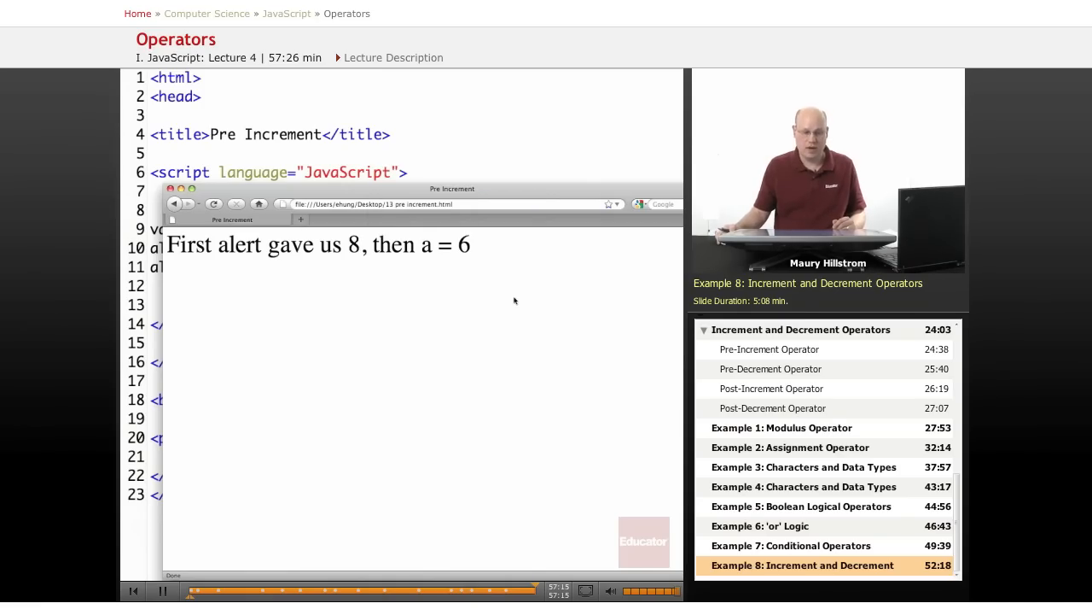